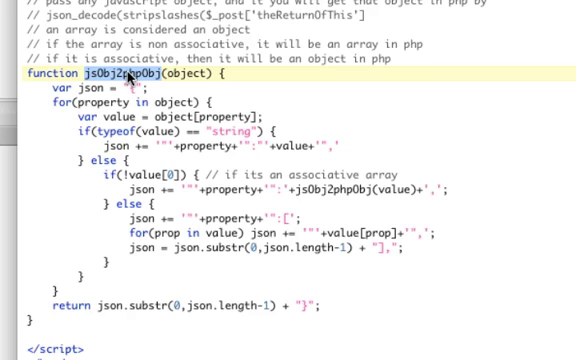
- Review the sample objects and change the json.php echo line from $obj to $person
scroll(up, 3)
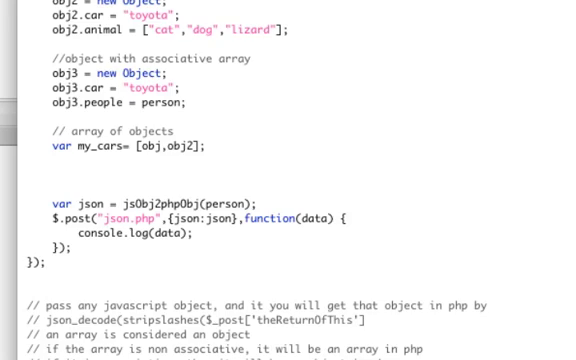
scroll(down, 3)
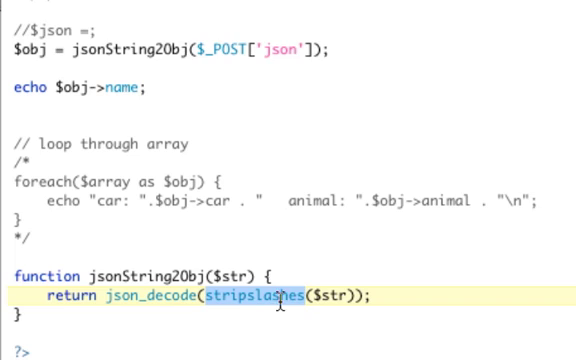
mouse_move(316, 298)
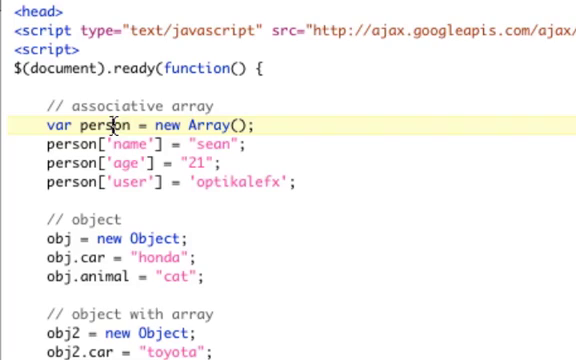
mouse_move(175, 185)
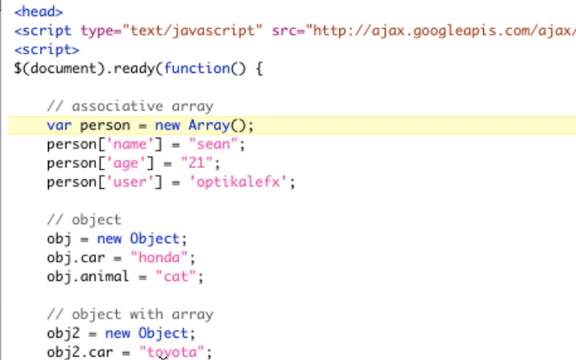
scroll(down, 3)
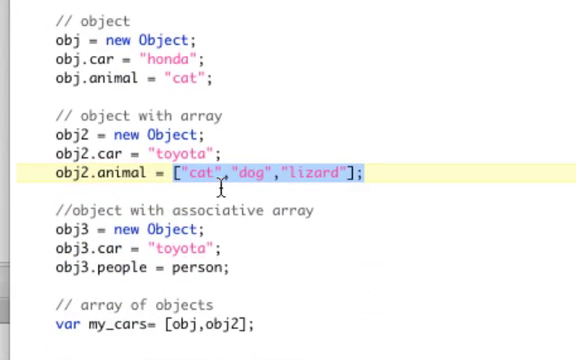
mouse_move(342, 183)
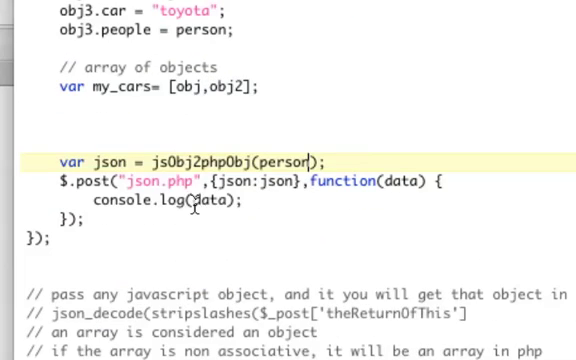
mouse_move(255, 202)
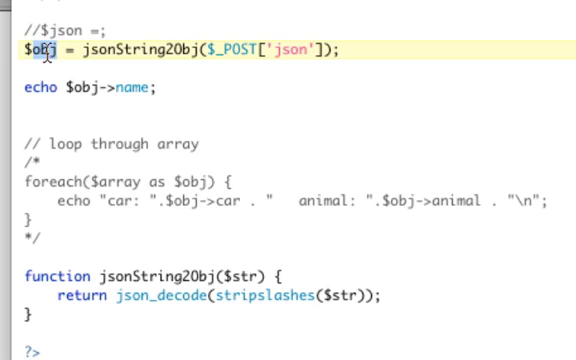
text(person = new Array();)
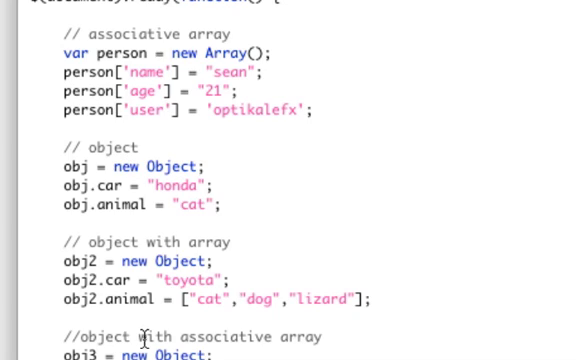
- Post obj via jsObj2phpObj, echo $obj->animal, and reload to see 'cat'
double_click(75, 166)
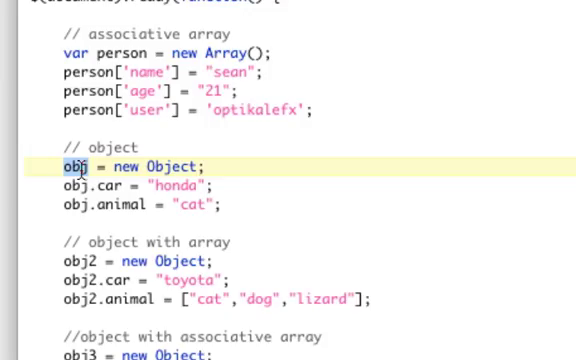
scroll(down, 3)
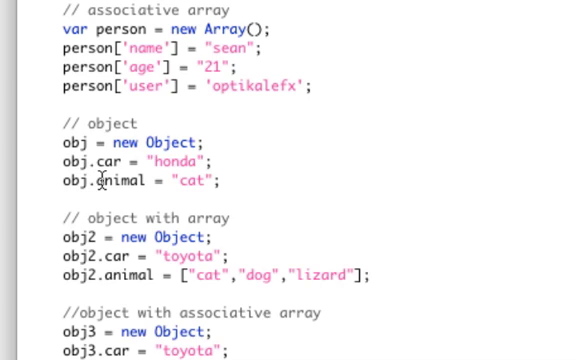
scroll(down, 3)
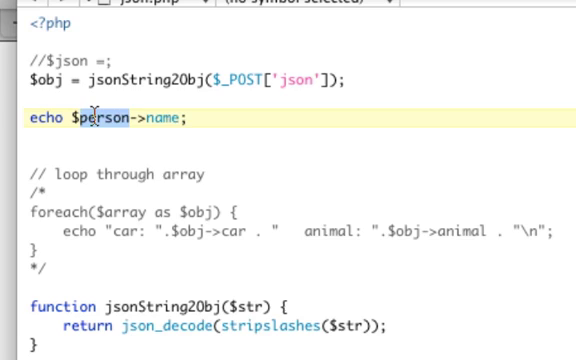
text($obj)
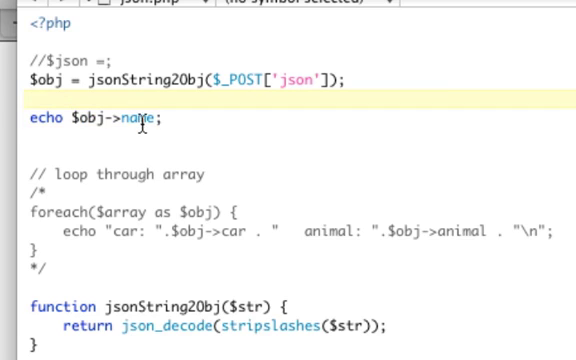
text(animal)
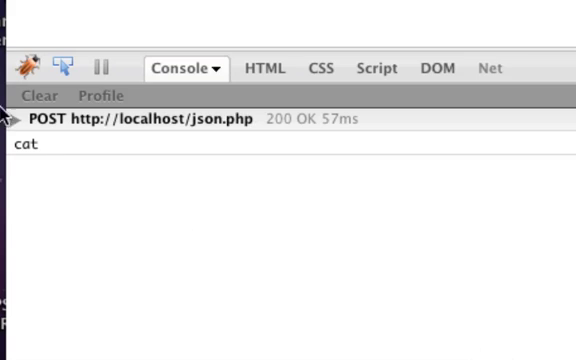
click(27, 119)
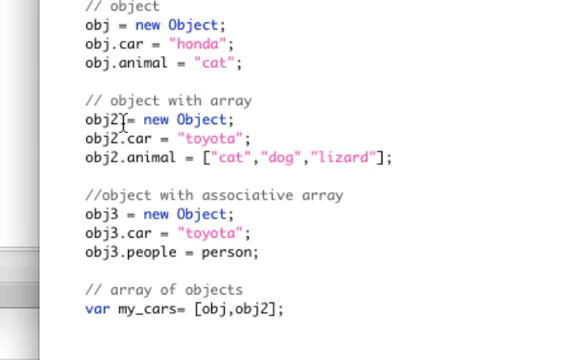
- Post obj2, echo $obj->animal[1], and expand the POST entry to see 'dog'
click(207, 157)
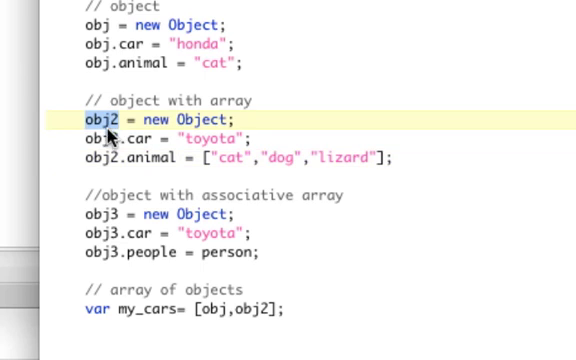
scroll(down, 3)
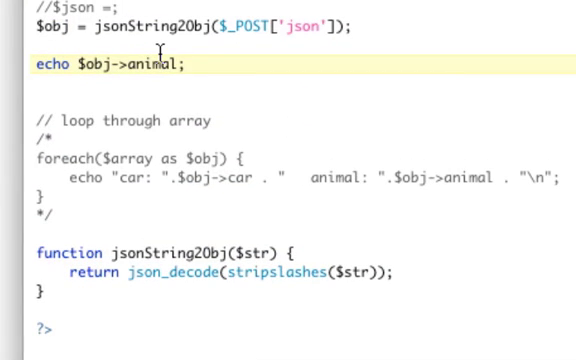
text([1])
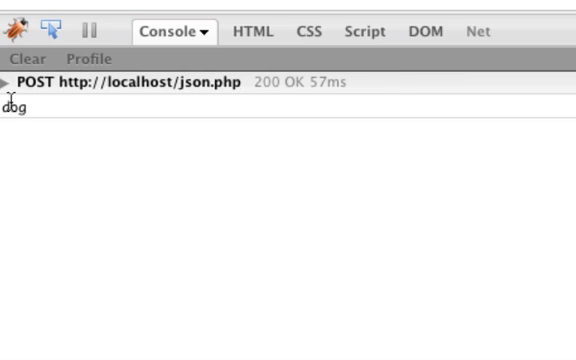
click(14, 82)
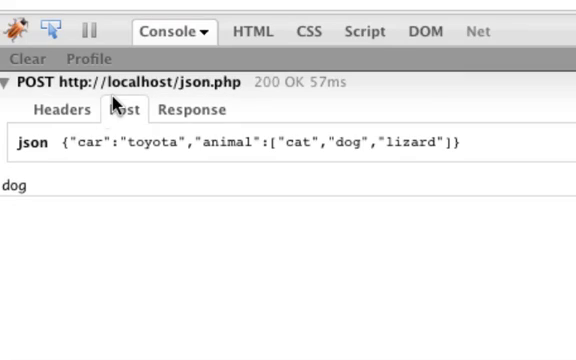
mouse_move(264, 142)
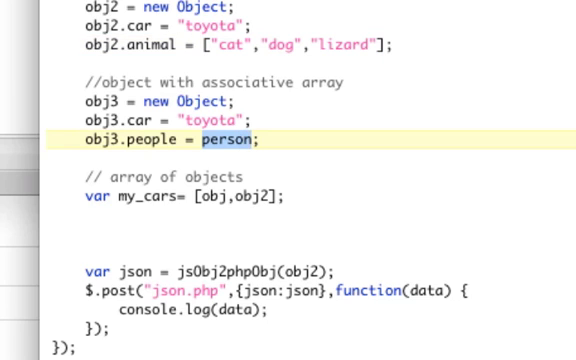
- Post obj3 and echo $obj->people->user, expanding the request to see 'optikalefx'
scroll(up, 3)
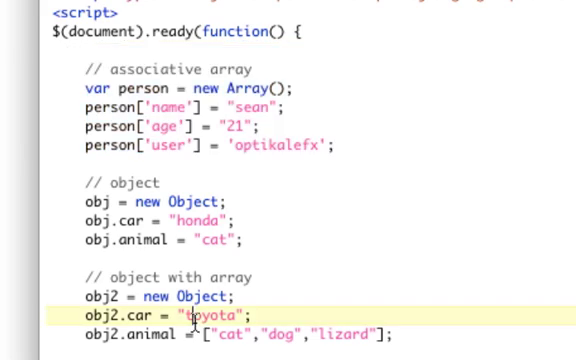
scroll(down, 3)
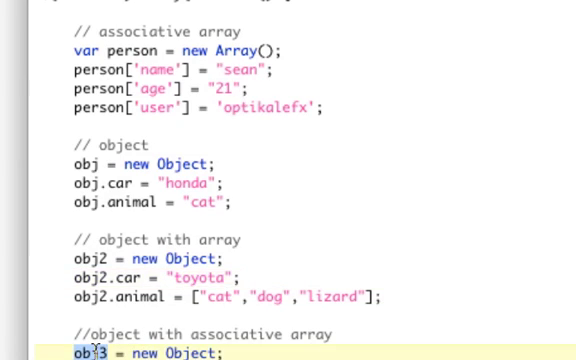
scroll(down, 3)
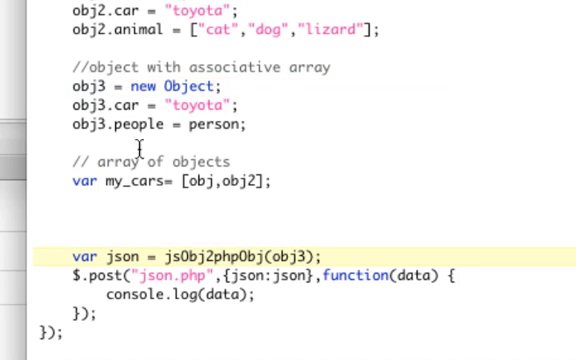
scroll(up, 3)
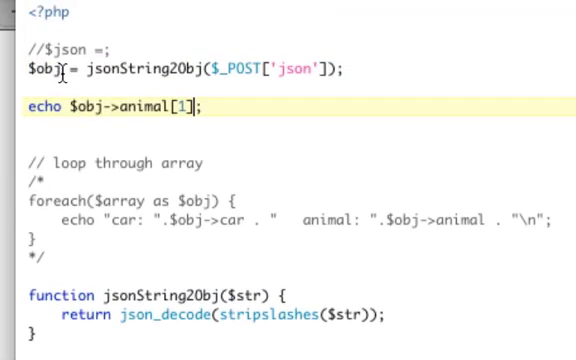
text(people)
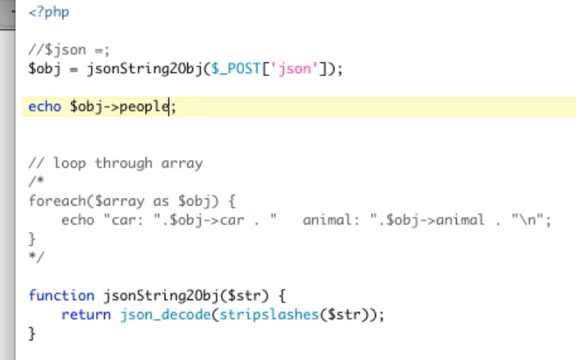
text(->user)
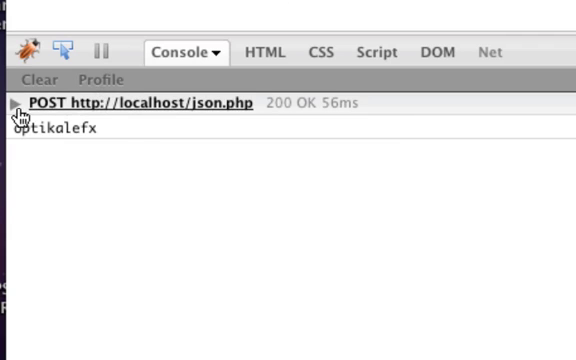
click(14, 102)
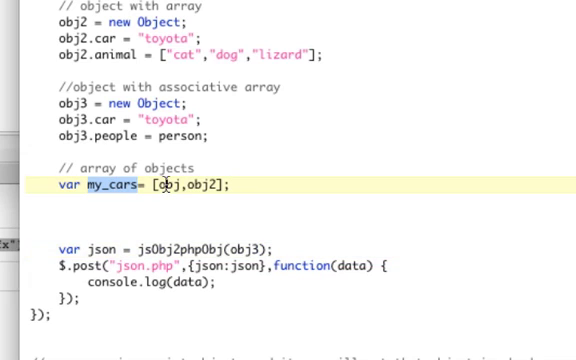
mouse_move(179, 185)
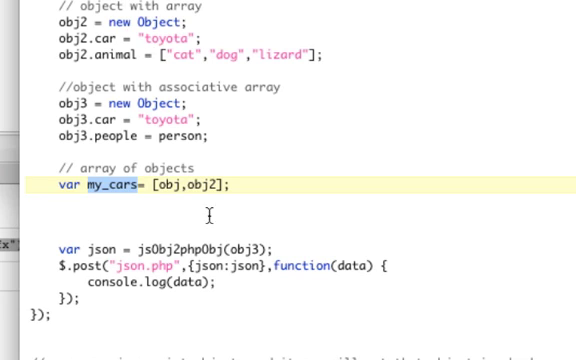
- Pass my_cars to jsObj2phpObj and review json.php's foreach loop echoing car and animal
text(my_cars)
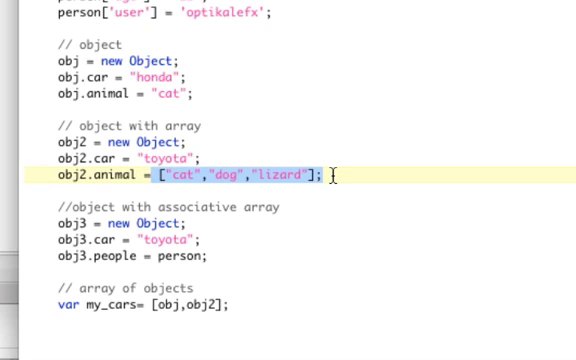
scroll(down, 3)
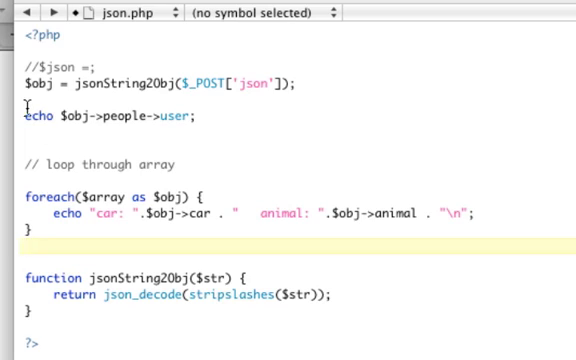
- Comment out the echo $obj->people->user line with //
text(//)
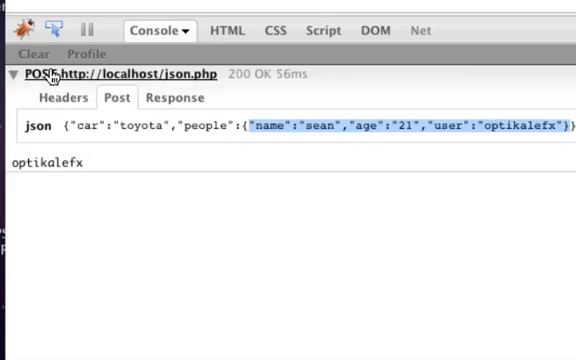
- Reload the loop output, then index animal with [1] so honda prints 'a' and toyota 'dog'
click(33, 54)
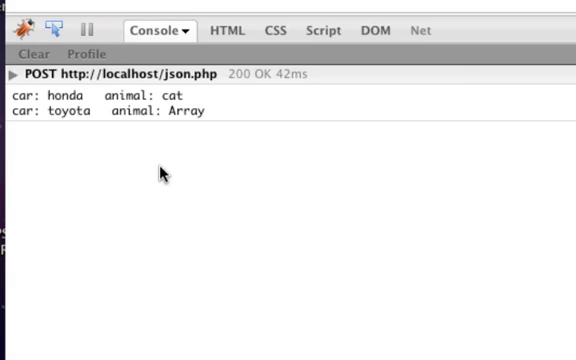
mouse_move(194, 99)
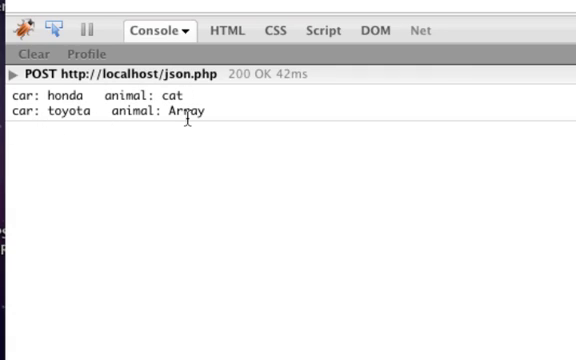
mouse_move(391, 270)
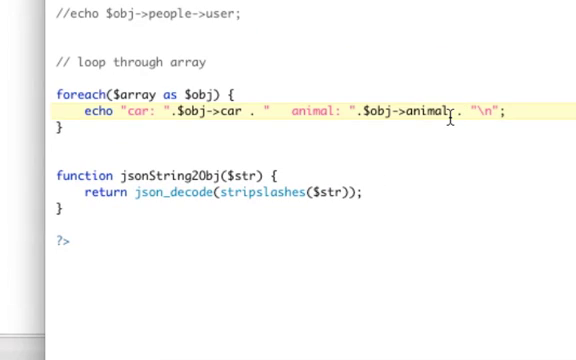
text([1])
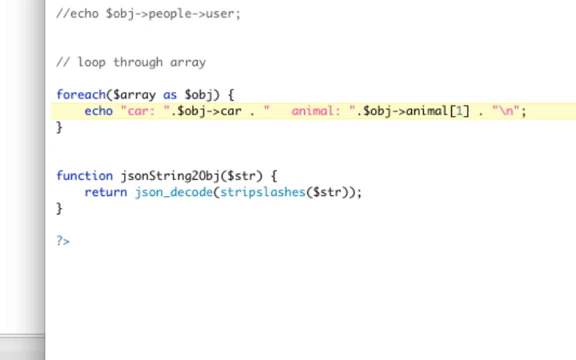
mouse_move(421, 124)
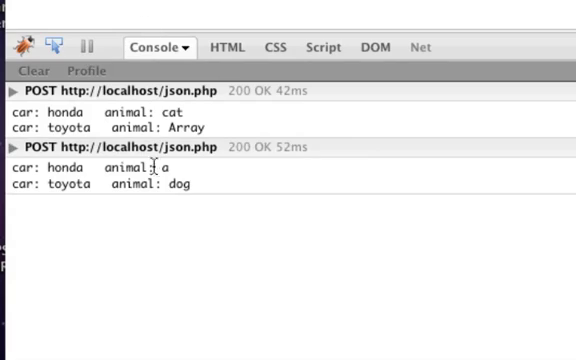
double_click(173, 184)
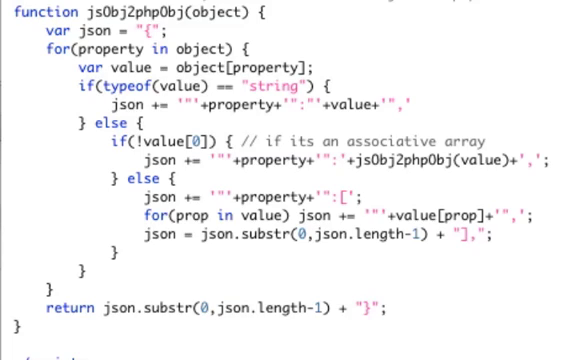
double_click(80, 37)
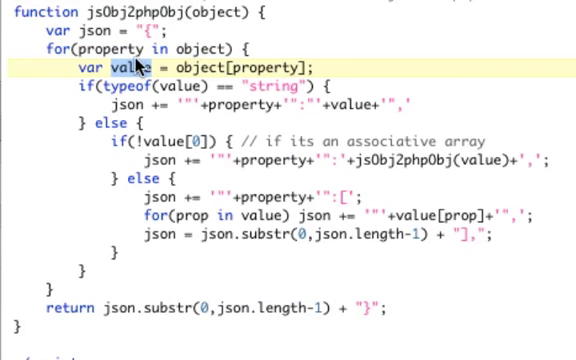
double_click(130, 65)
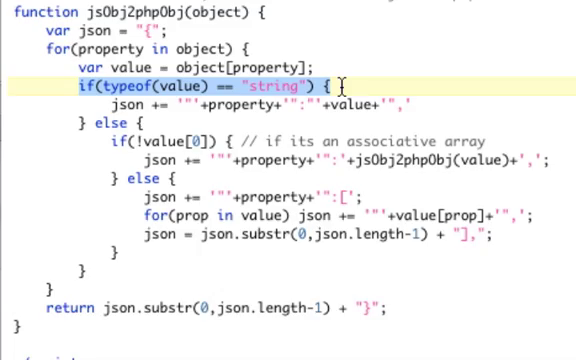
scroll(down, 3)
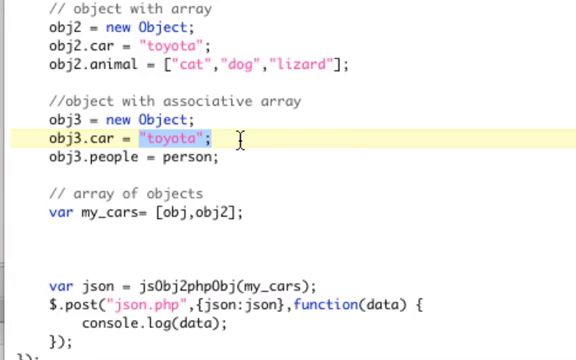
mouse_move(183, 146)
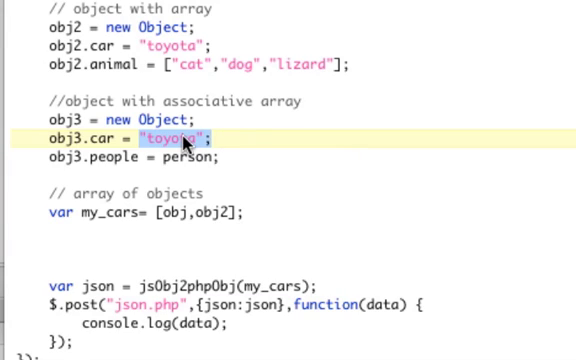
scroll(down, 3)
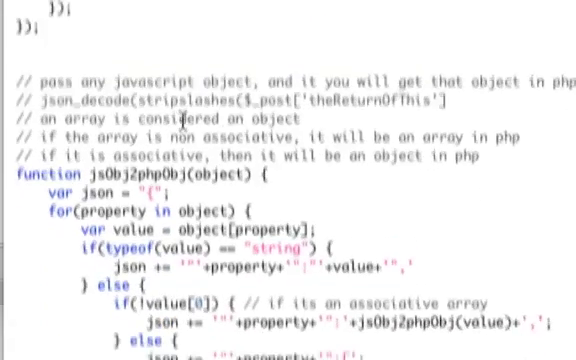
scroll(down, 3)
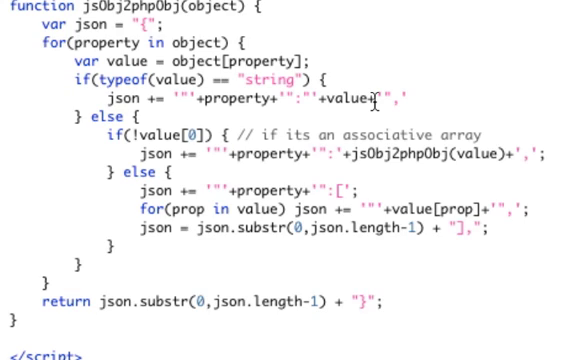
mouse_move(232, 134)
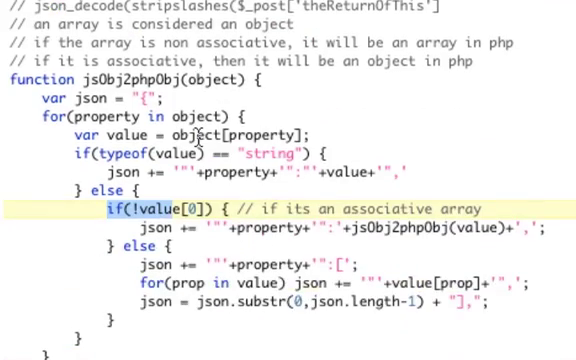
scroll(down, 3)
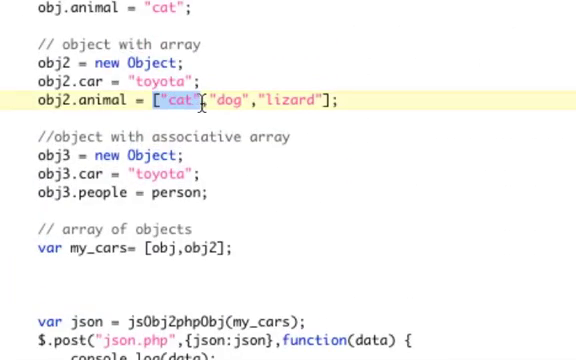
mouse_move(200, 173)
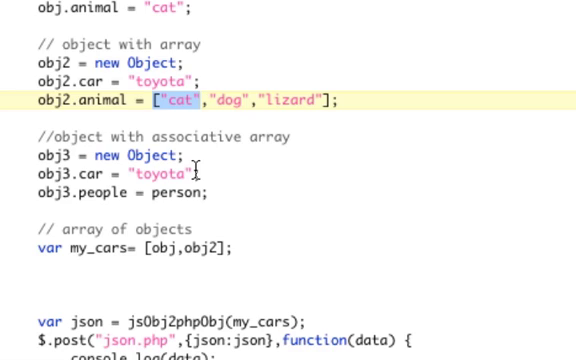
scroll(down, 3)
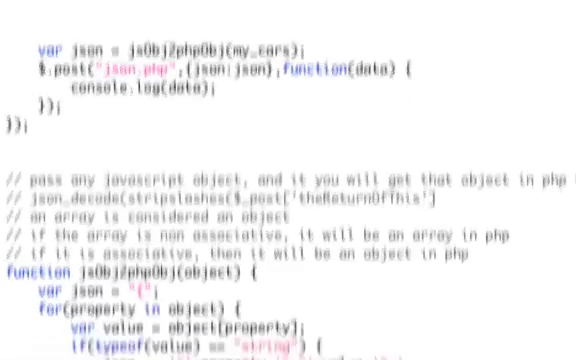
scroll(down, 3)
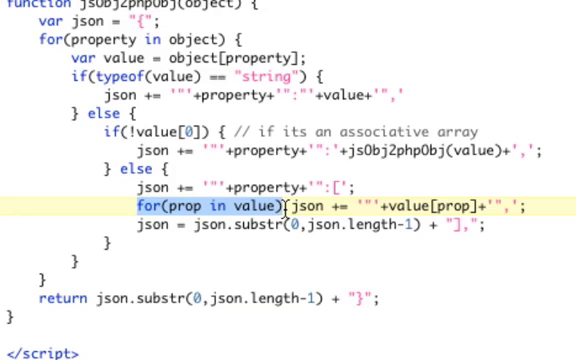
double_click(238, 213)
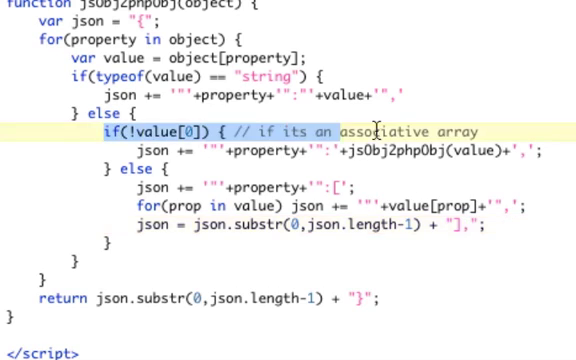
scroll(down, 3)
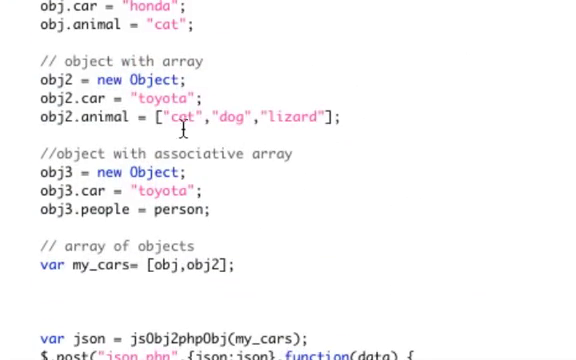
double_click(175, 117)
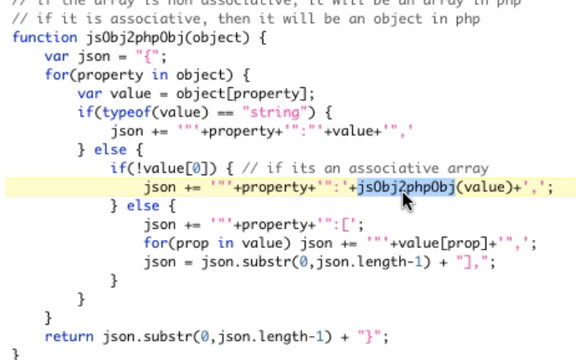
mouse_move(376, 345)
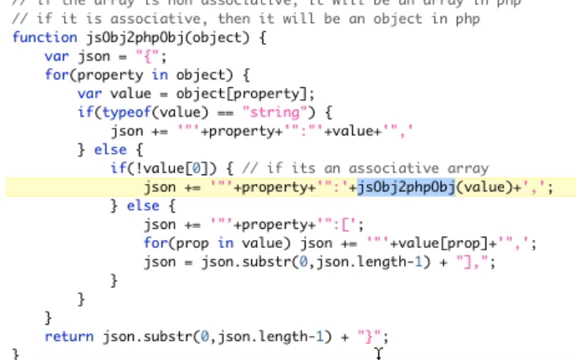